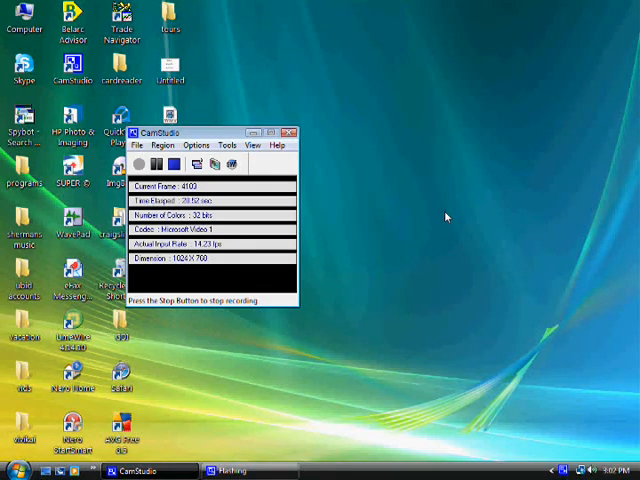
{"action": "mouse_move", "coordinate": [380, 277]}
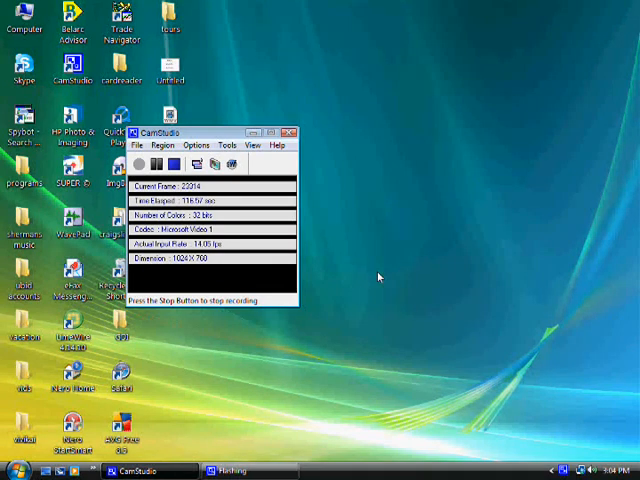
Launch Firefox and search Google for 'spybot'
{"action": "left_click", "coordinate": [12, 471]}
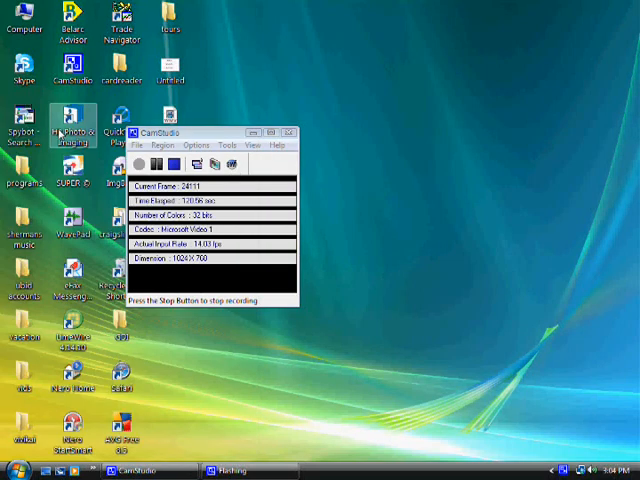
{"action": "left_click", "coordinate": [355, 470]}
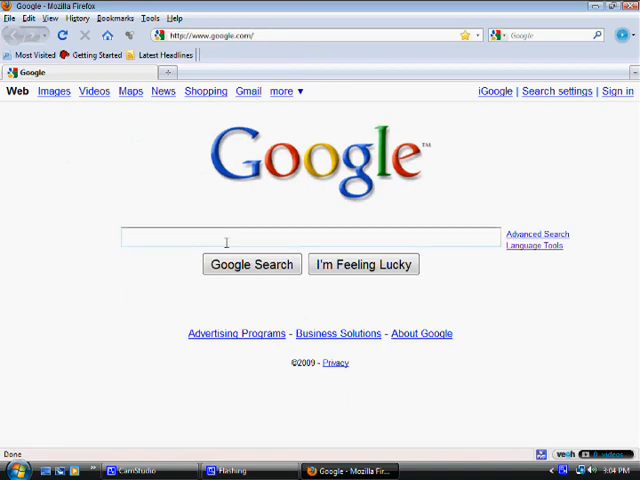
{"action": "type", "text": "spybot"}
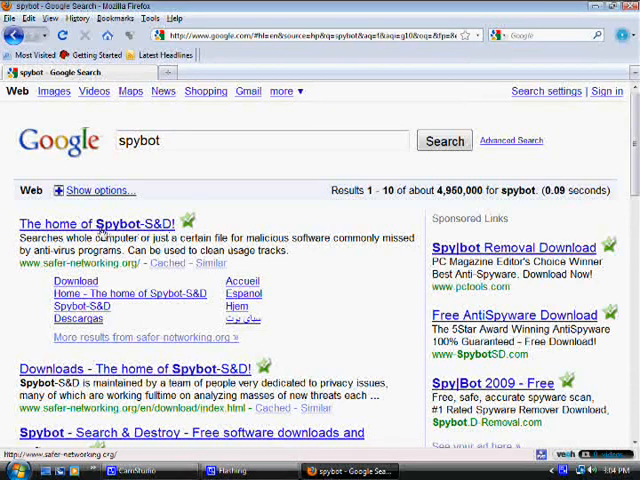
Open The home of Spybot-S&D result and scroll down to its Download section
{"action": "left_click", "coordinate": [91, 223]}
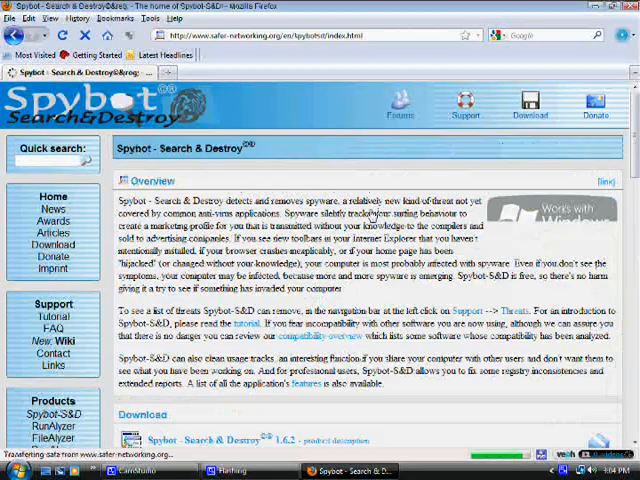
{"action": "scroll", "scroll_direction": "down", "scroll_amount": 3}
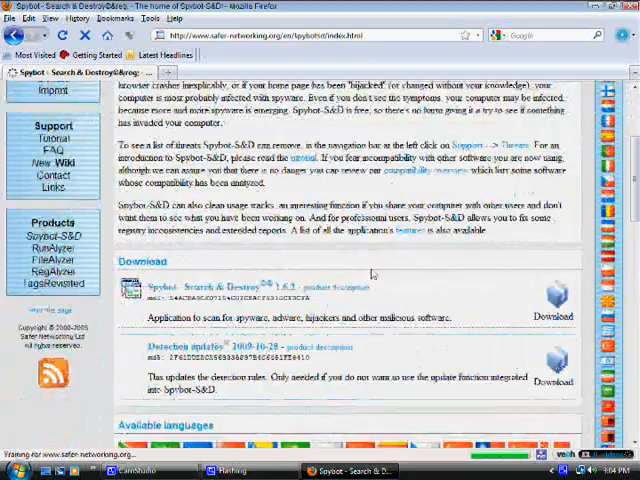
{"action": "scroll", "scroll_direction": "down", "scroll_amount": 3}
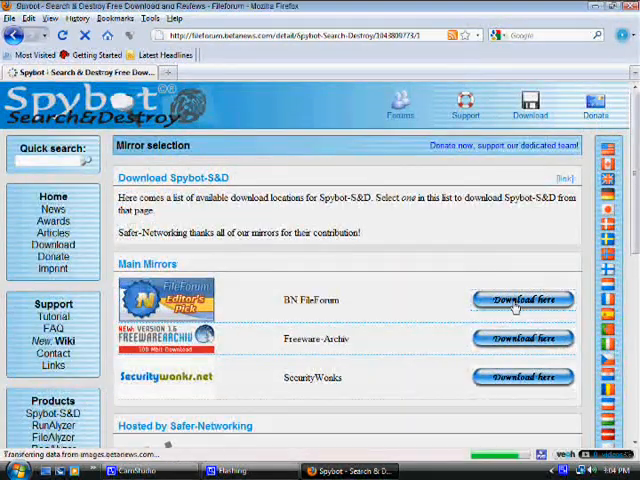
Download spybotsd162.exe from the BN FileForum mirror and save the file
{"action": "left_click", "coordinate": [523, 299]}
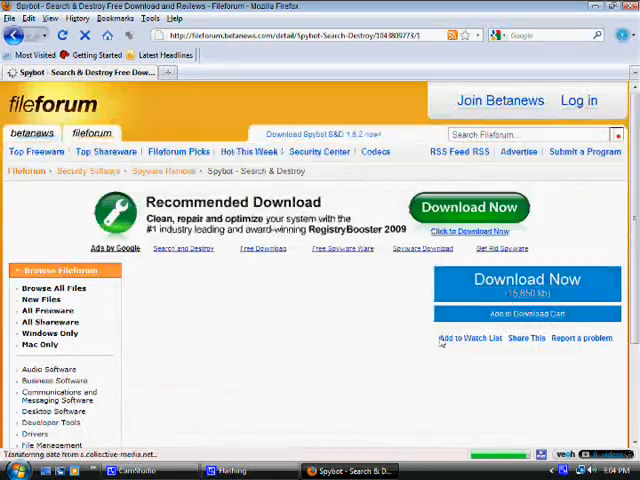
{"action": "scroll", "scroll_direction": "down", "scroll_amount": 3}
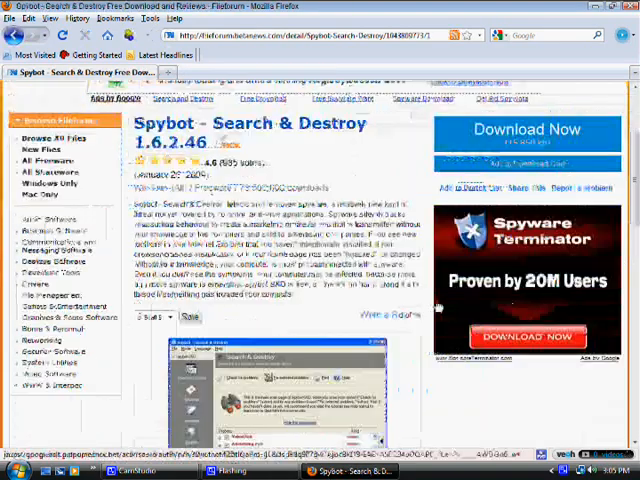
{"action": "scroll", "scroll_direction": "down", "scroll_amount": 3}
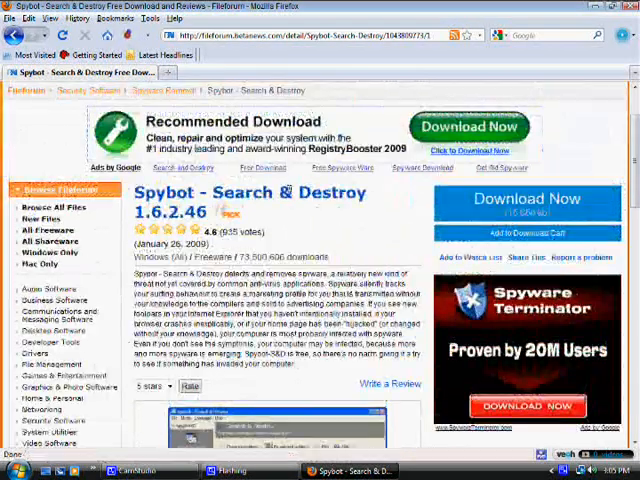
{"action": "left_click", "coordinate": [526, 198]}
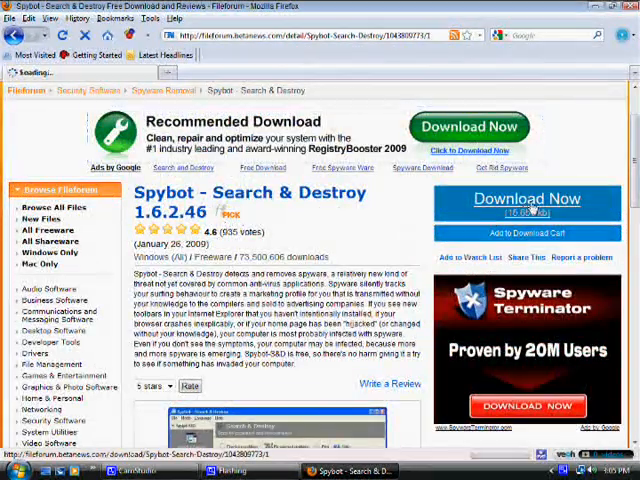
{"action": "left_click", "coordinate": [526, 198]}
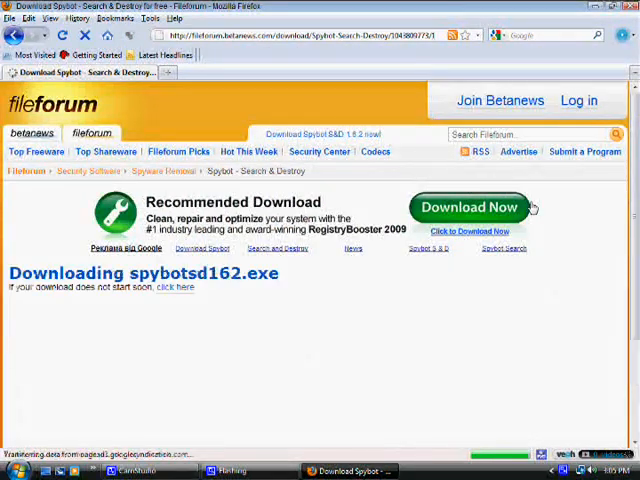
{"action": "left_click", "coordinate": [469, 207]}
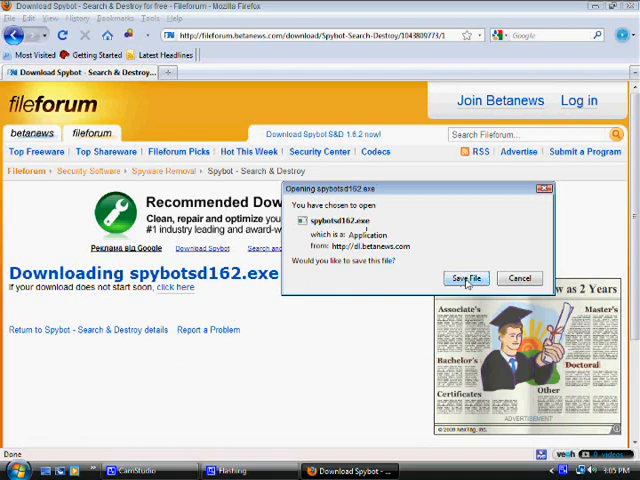
{"action": "left_click", "coordinate": [520, 278]}
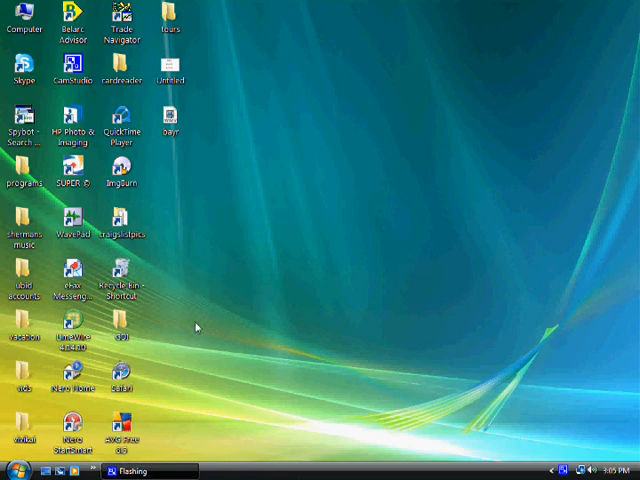
{"action": "mouse_move", "coordinate": [230, 248]}
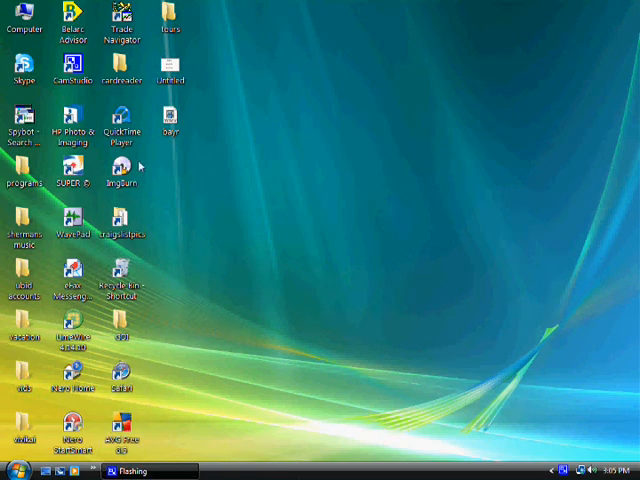
{"action": "left_click", "coordinate": [24, 135]}
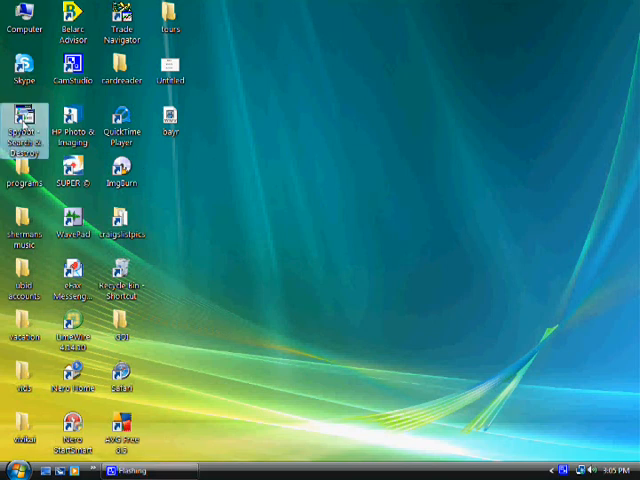
Launch Spybot - Search & Destroy from its desktop icon
{"action": "double_click", "coordinate": [22, 130]}
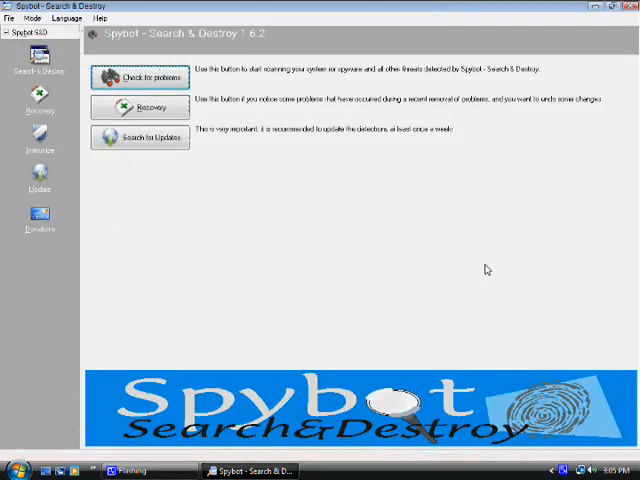
{"action": "mouse_move", "coordinate": [243, 190]}
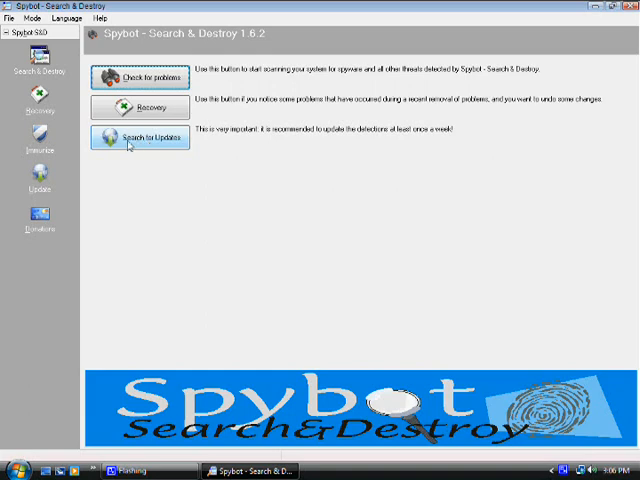
{"action": "mouse_move", "coordinate": [415, 135]}
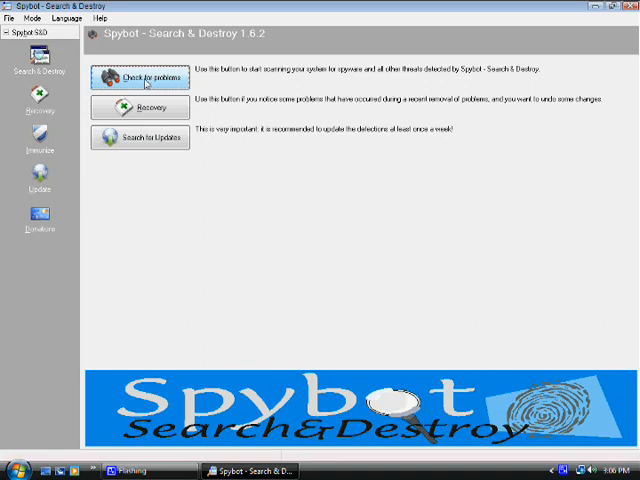
Start 'Check for problems' and answer the temporary-files cleanup prompt
{"action": "left_click", "coordinate": [140, 78]}
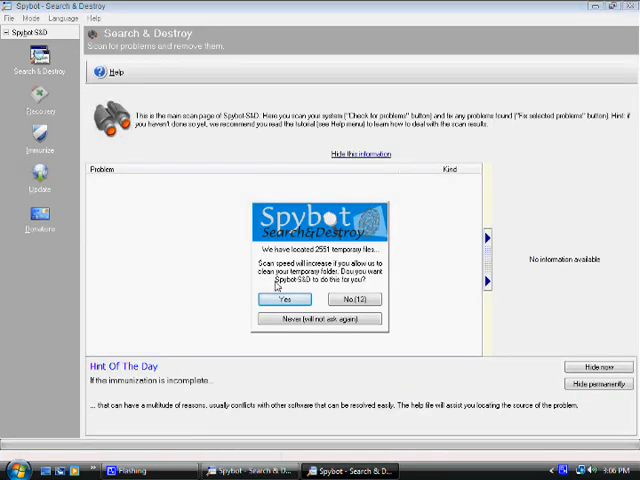
{"action": "left_click", "coordinate": [283, 300]}
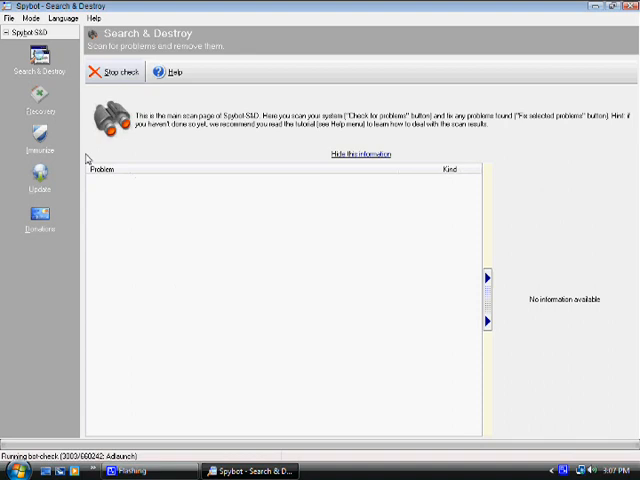
Abort the running scan with 'Stop check'
{"action": "left_click", "coordinate": [356, 153]}
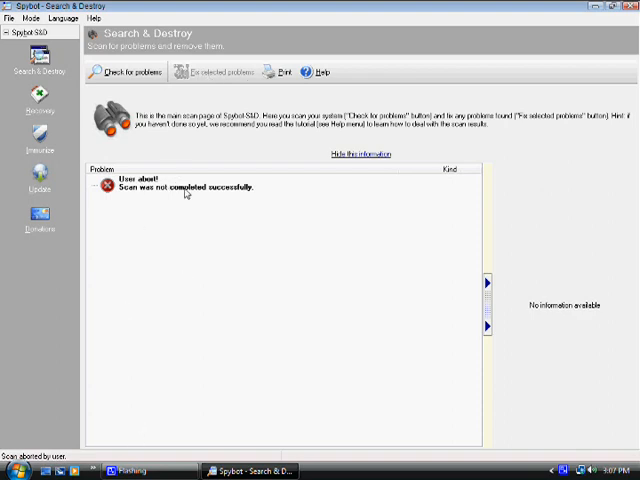
{"action": "mouse_move", "coordinate": [189, 196]}
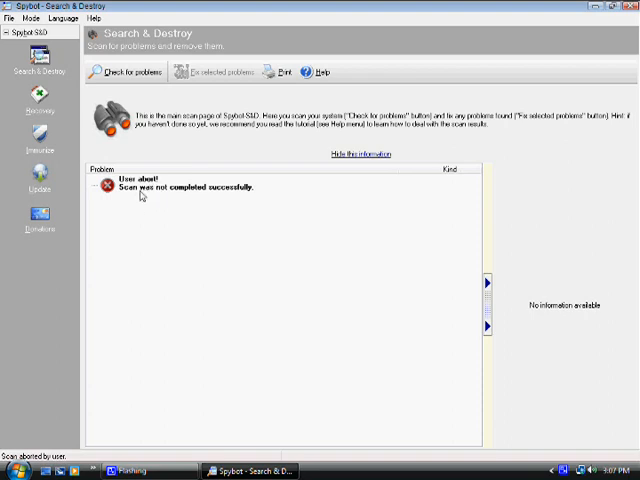
{"action": "mouse_move", "coordinate": [170, 318]}
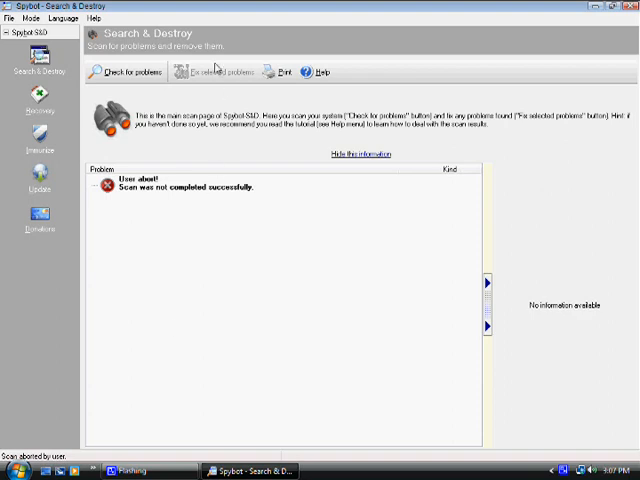
{"action": "mouse_move", "coordinate": [213, 90]}
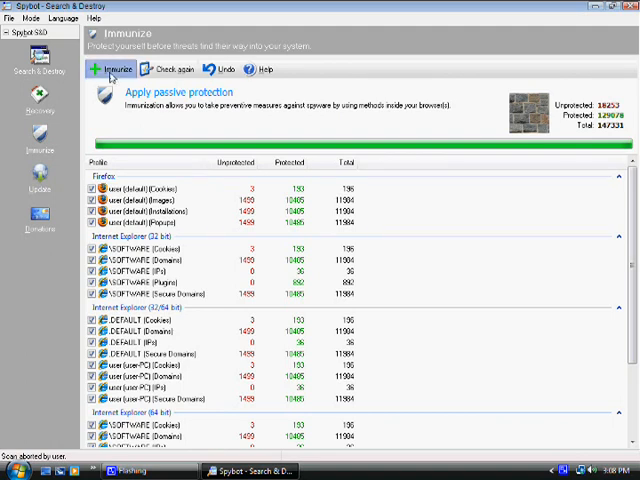
Run Immunize and scroll the profile list to the Opera 7+ and hosts entries
{"action": "left_click", "coordinate": [114, 69]}
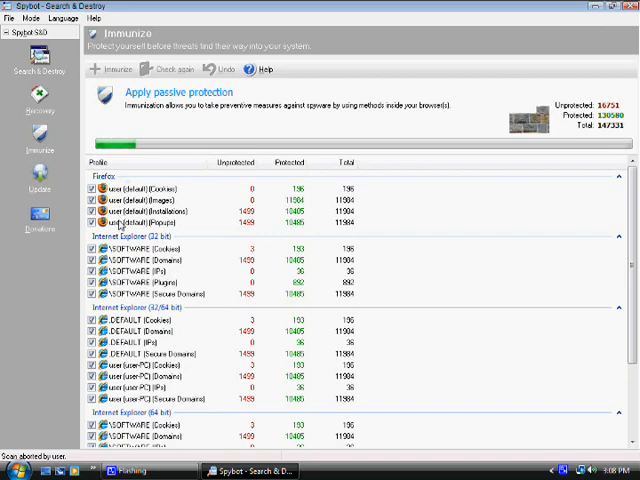
{"action": "scroll", "scroll_direction": "down", "scroll_amount": 3}
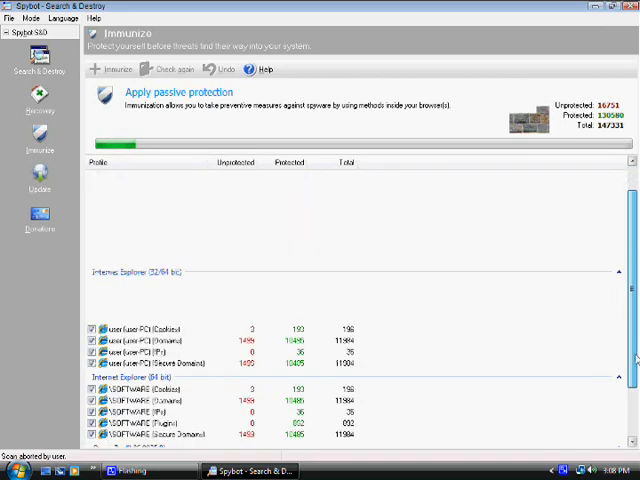
{"action": "scroll", "scroll_direction": "down", "scroll_amount": 3}
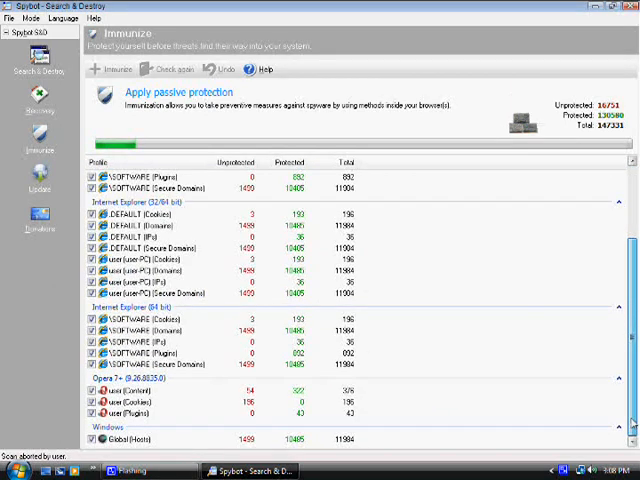